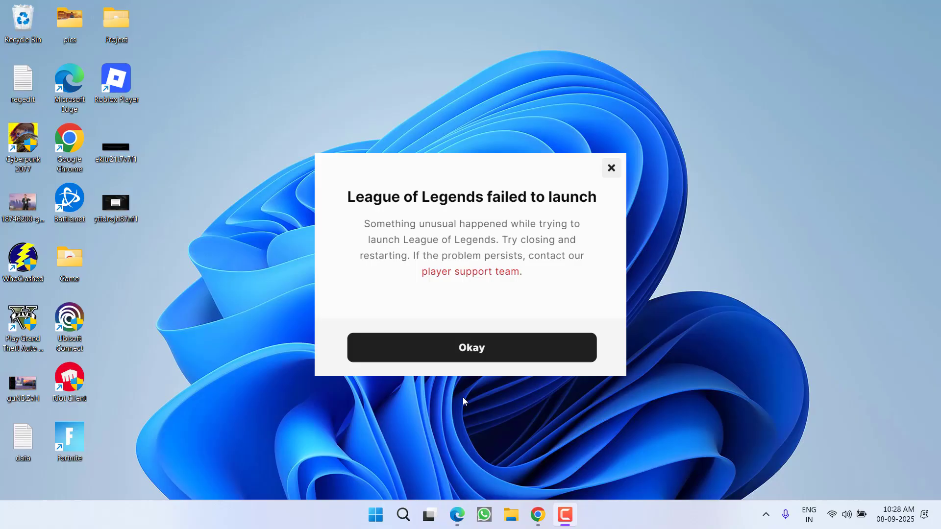
Dismiss the League of Legends launch-failure message to clear the desktop.
left_click(471, 347)
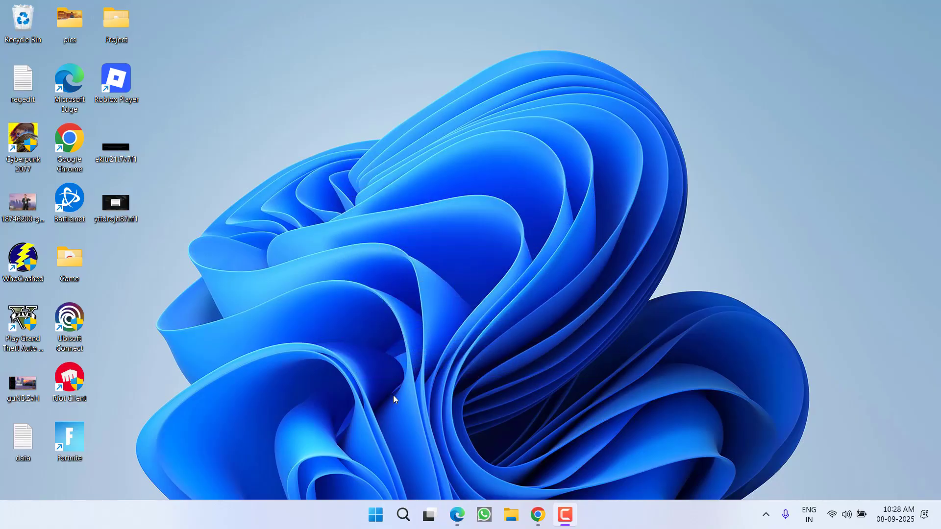
mouse_move(399, 352)
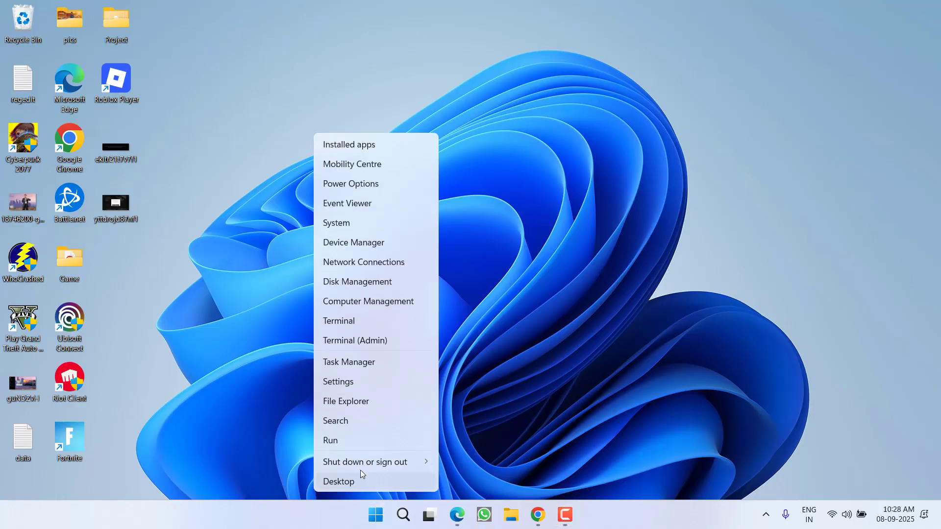
Launch regedit from the Run box to start the Registry Editor.
left_click(331, 440)
type("regedit")
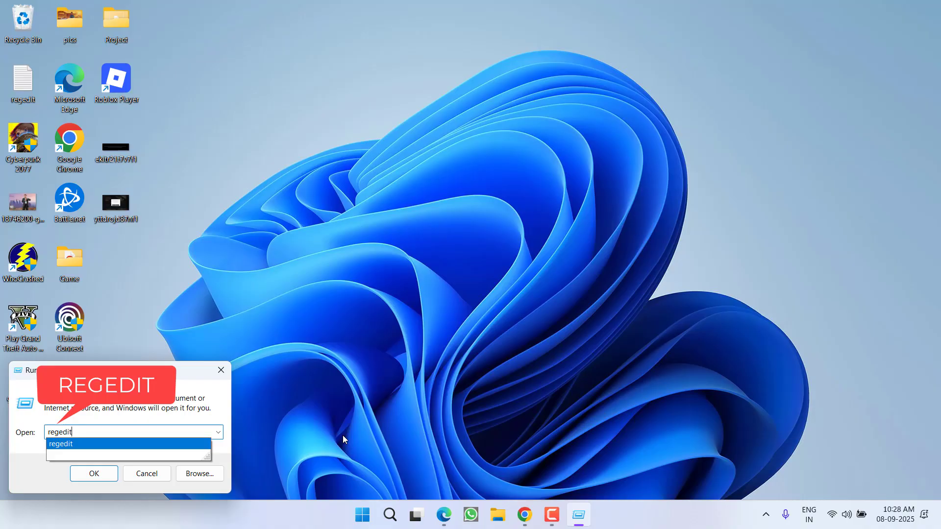
left_click(95, 474)
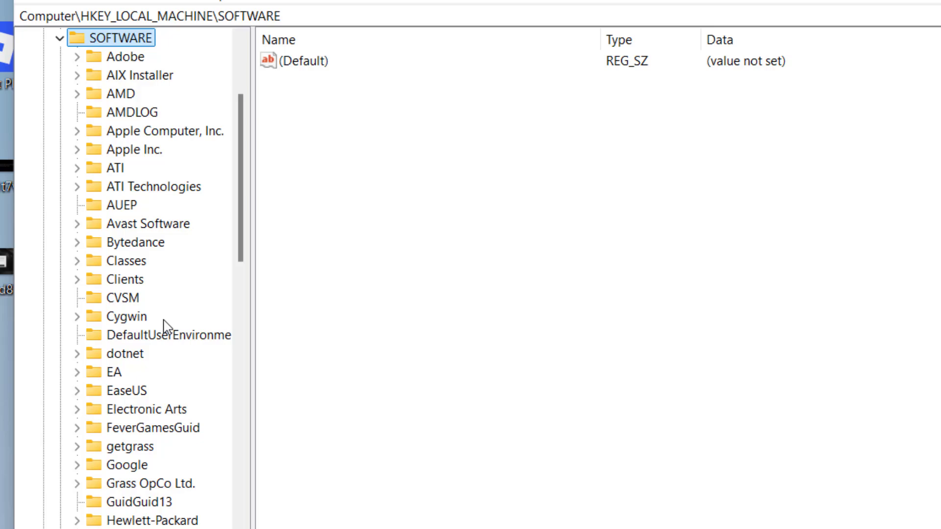
Expand the Windows NT branch under HKEY_LOCAL_MACHINE\SOFTWARE\Microsoft toward Image File Execution Options.
scroll("down", 3)
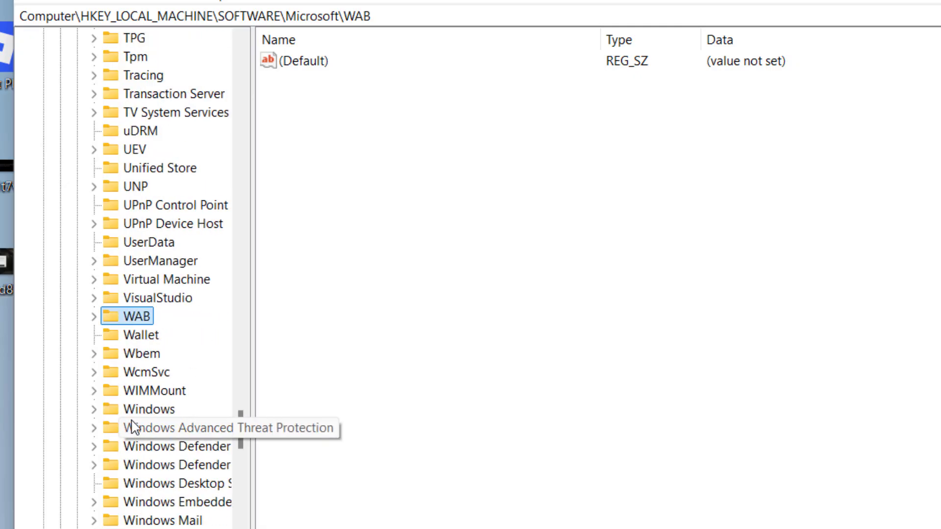
left_click(169, 446)
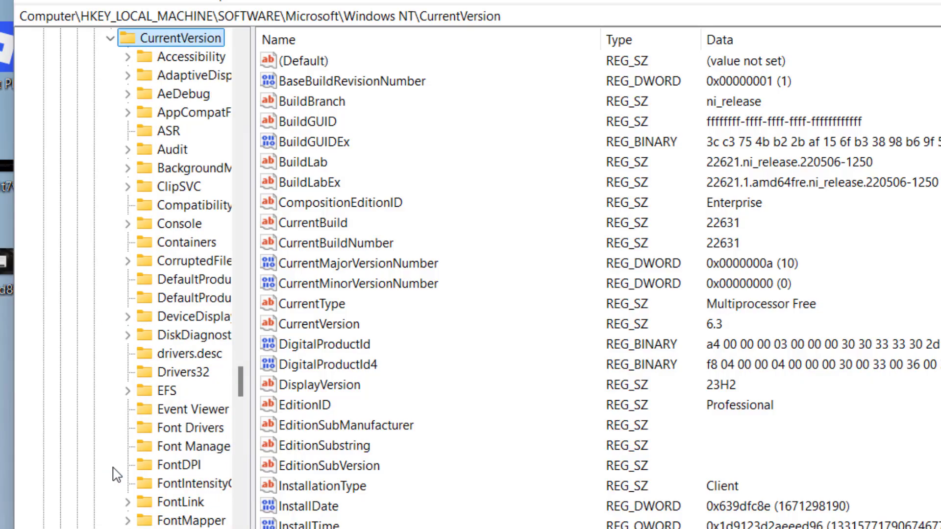
mouse_move(184, 195)
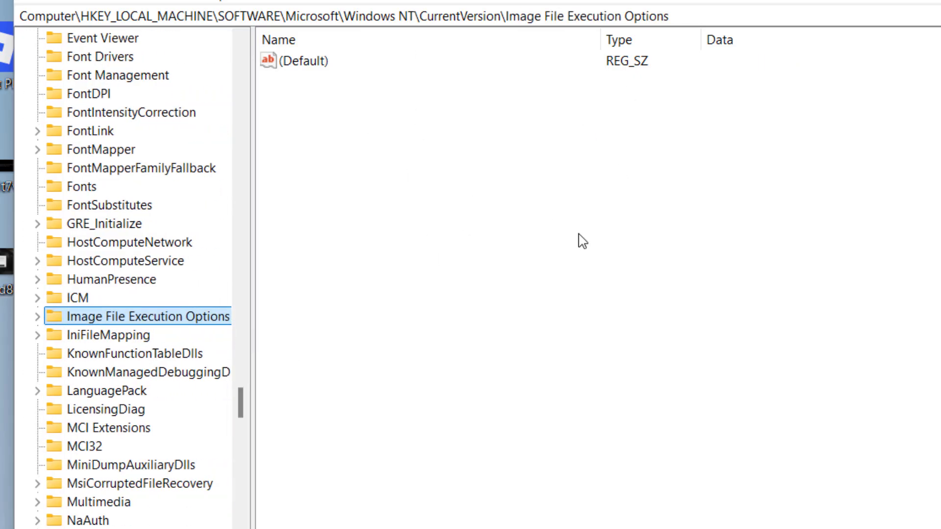
left_click(306, 61)
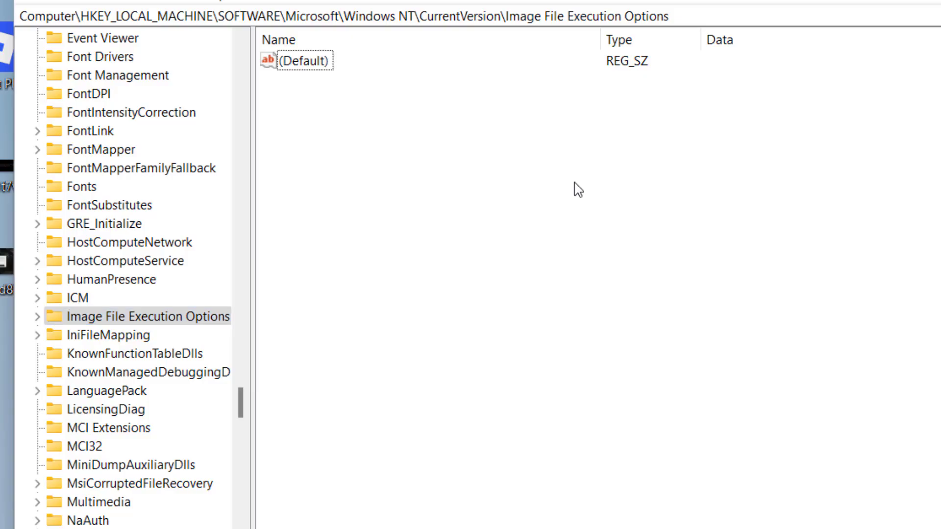
mouse_move(348, 134)
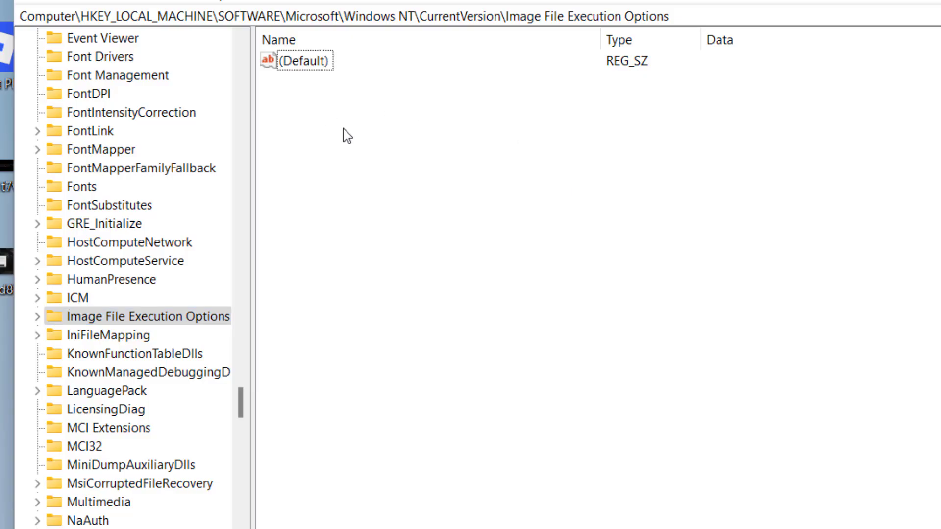
mouse_move(407, 147)
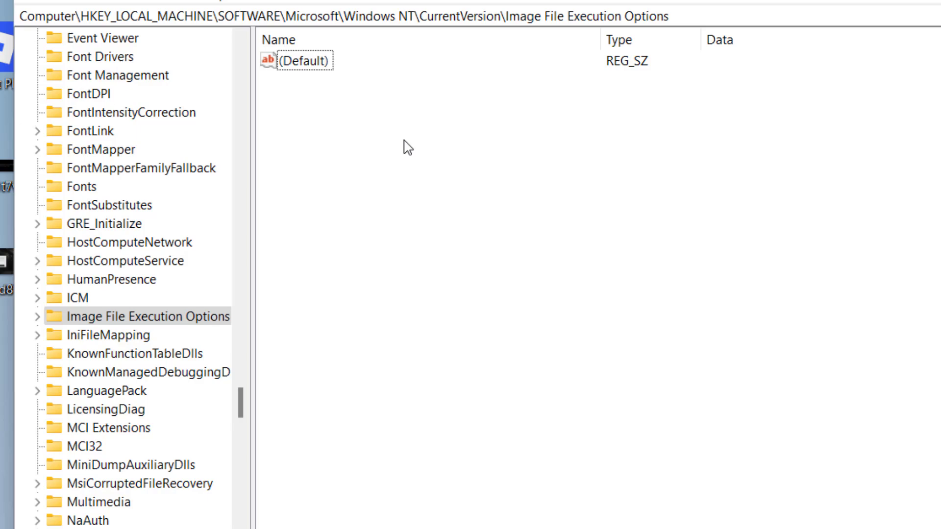
mouse_move(359, 155)
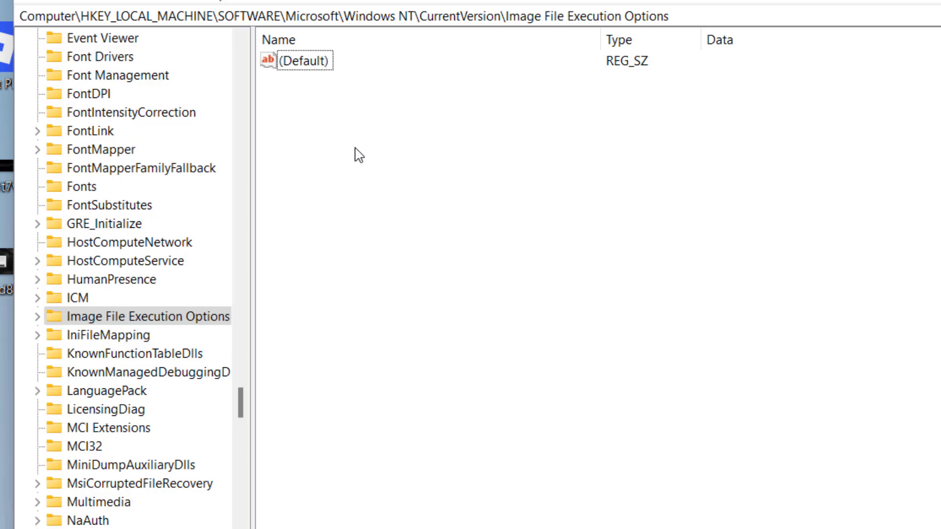
Create a new DWORD (32-bit) value named DevOverrideEnable under Image File Execution Options.
right_click(360, 159)
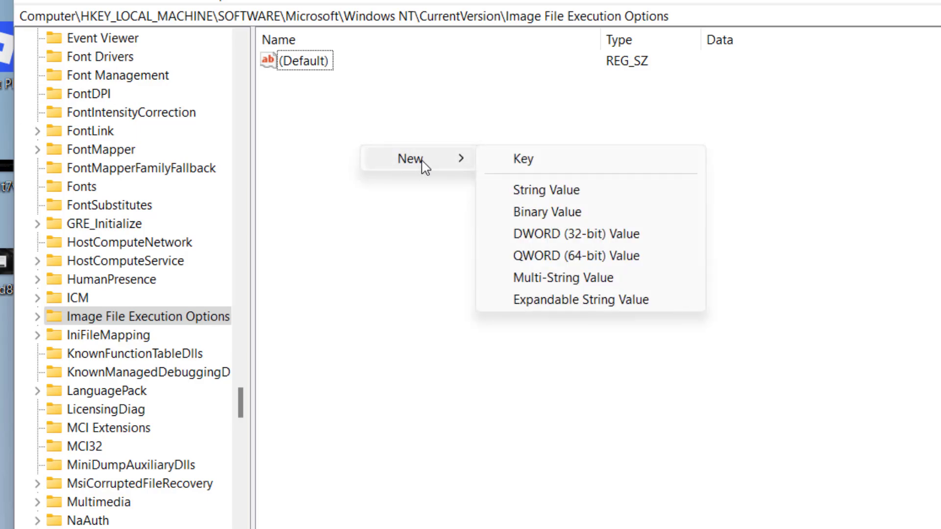
mouse_move(571, 234)
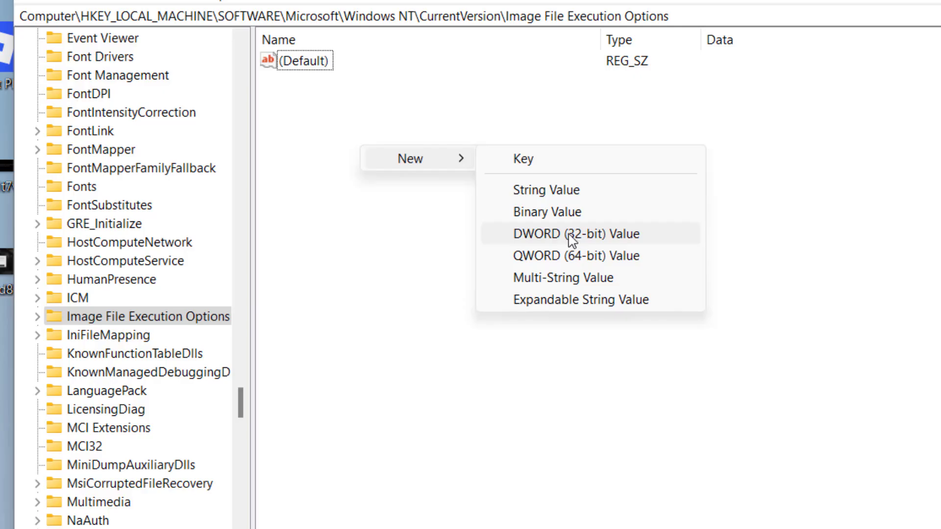
left_click(576, 233)
type("DevOverride")
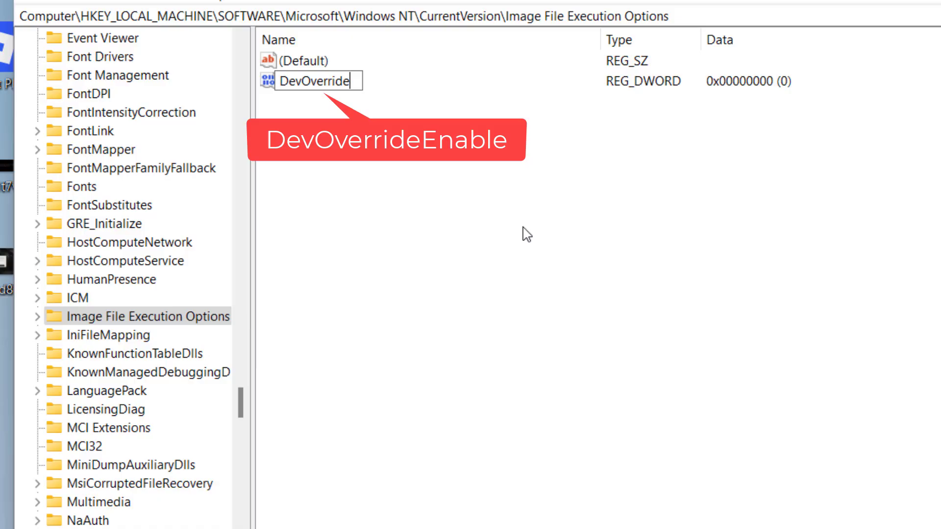
type("Enable")
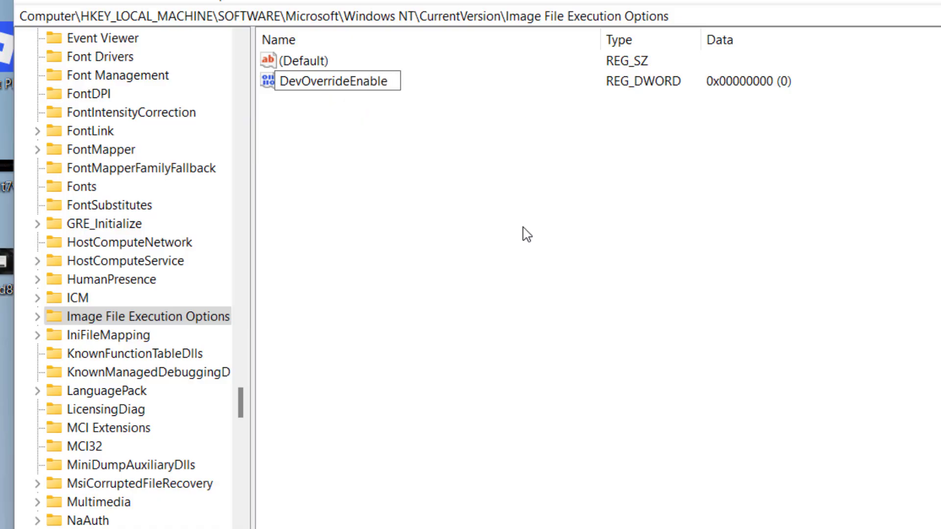
left_click(336, 81)
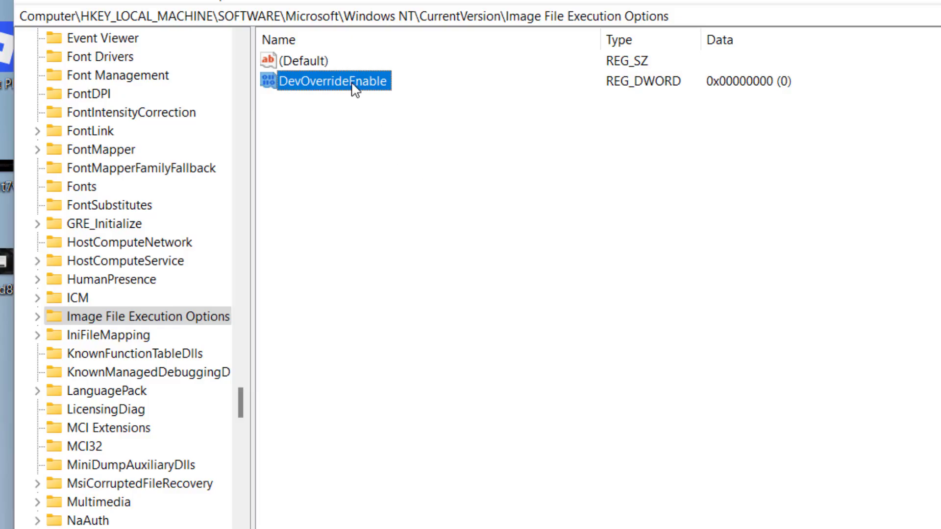
Verify DevOverrideEnable's data stays 0 and close Registry Editor.
double_click(334, 81)
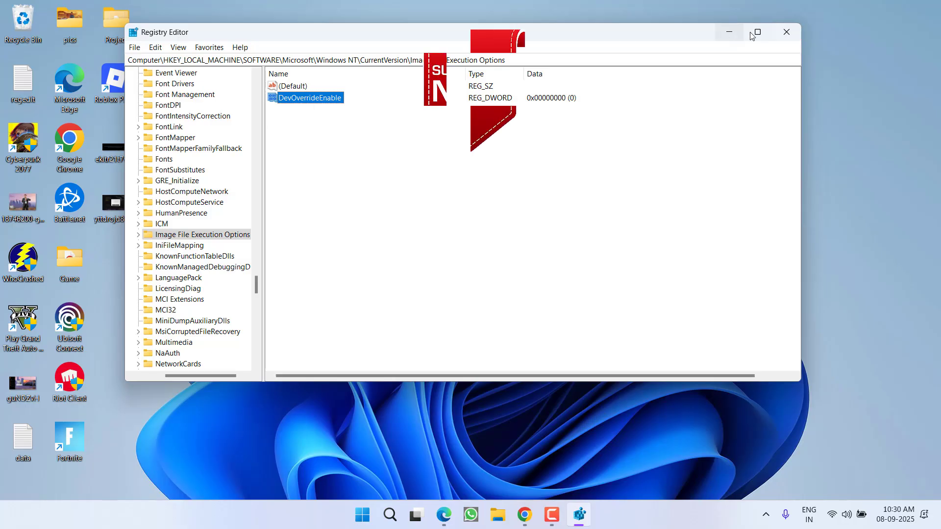
left_click(786, 31)
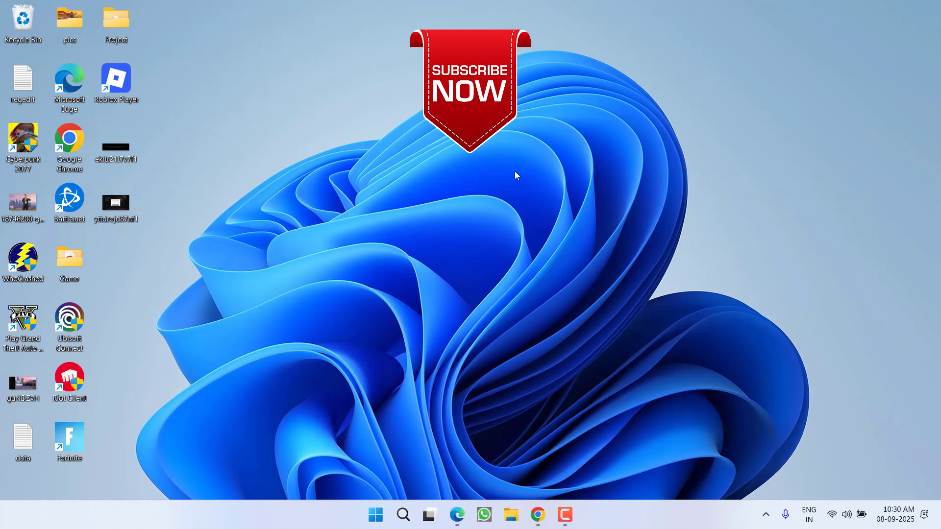
mouse_move(510, 199)
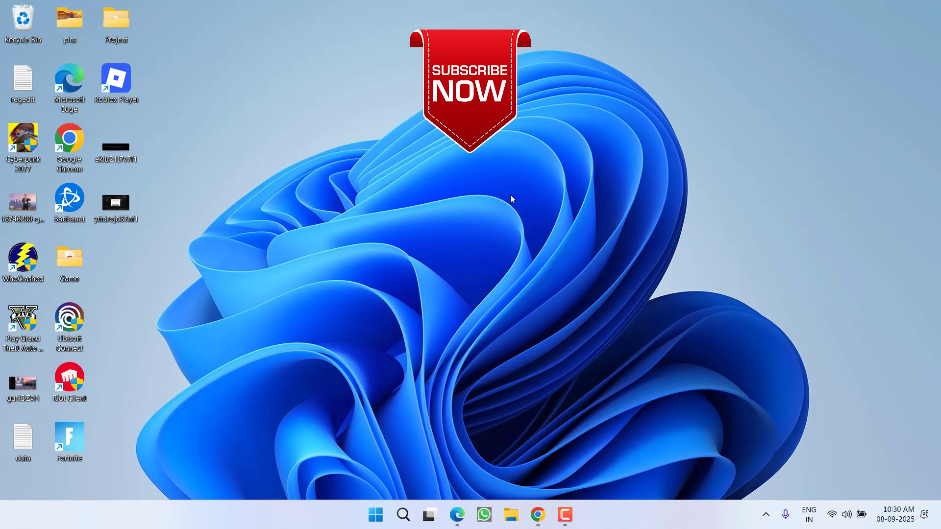
mouse_move(525, 189)
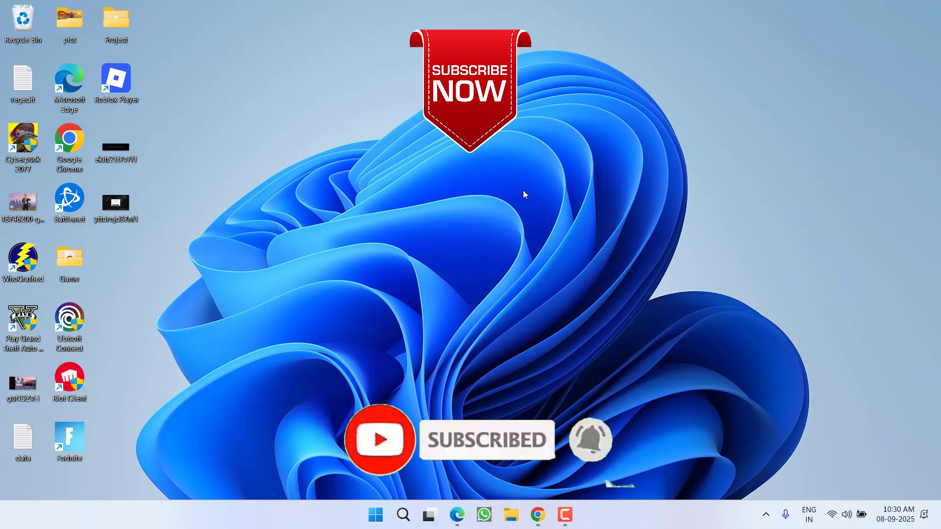
mouse_move(539, 196)
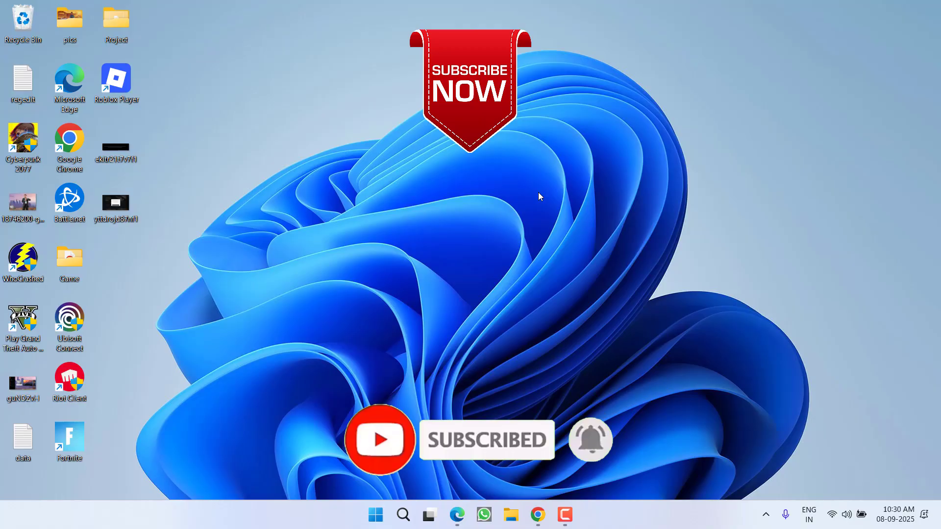
mouse_move(672, 184)
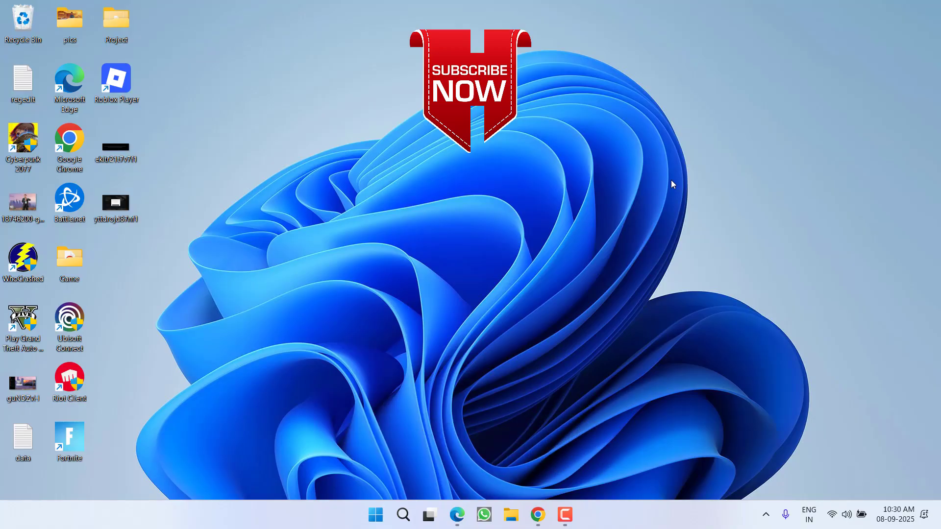